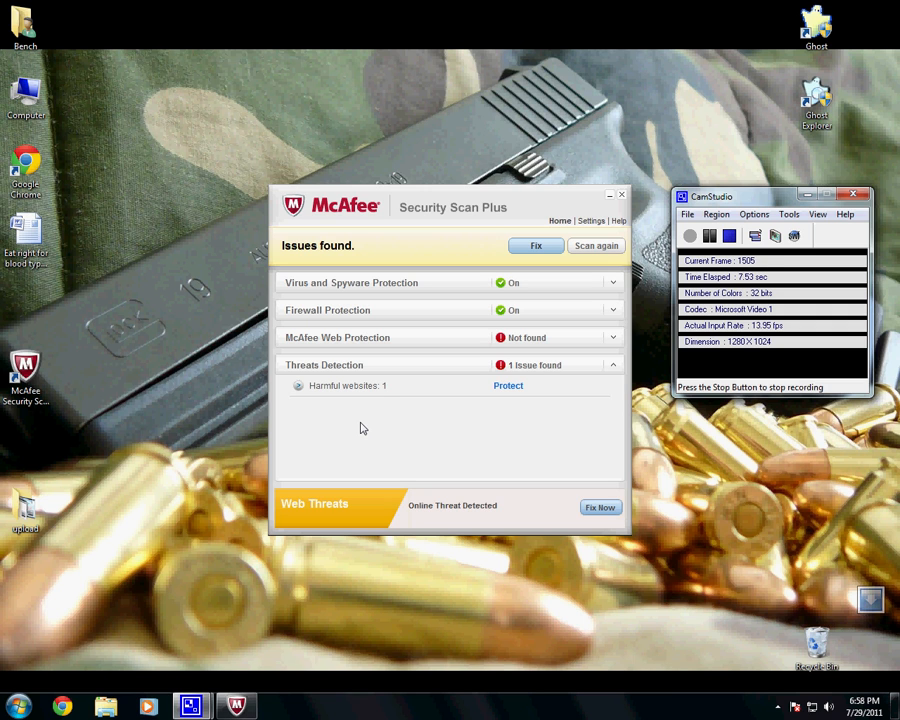
mouse_move(588, 365)
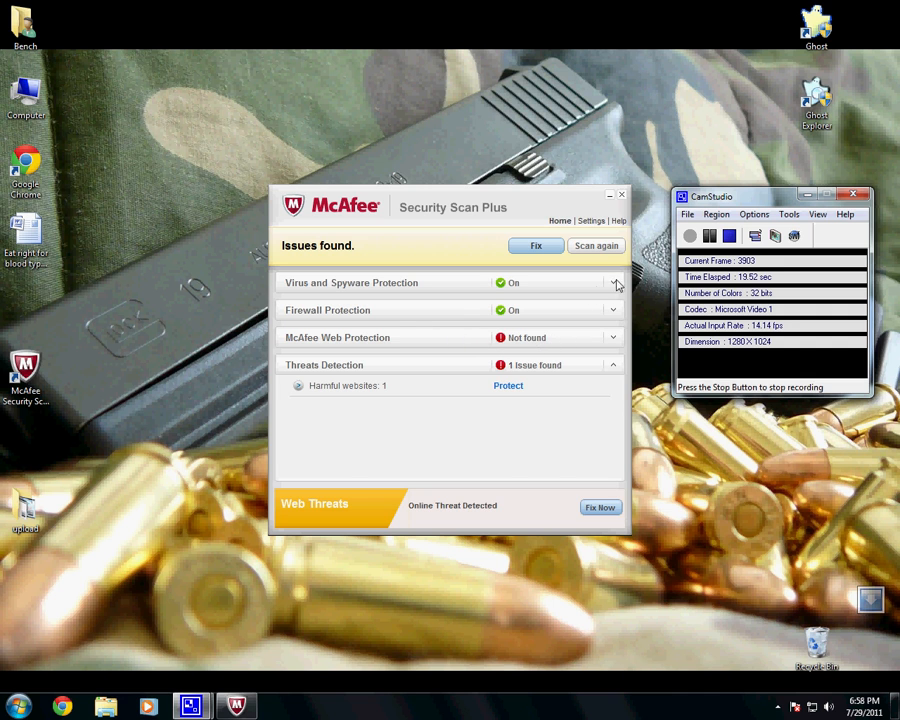
Step: Expand the Virus and Spyware Protection, Web Protection and Threats Detection result details
left_click(614, 283)
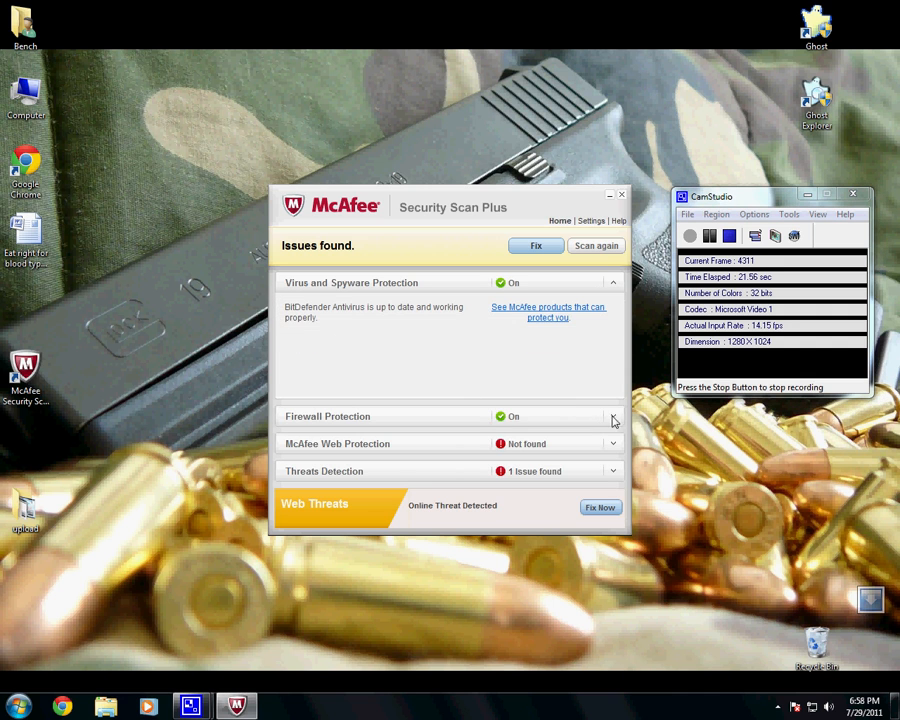
left_click(613, 416)
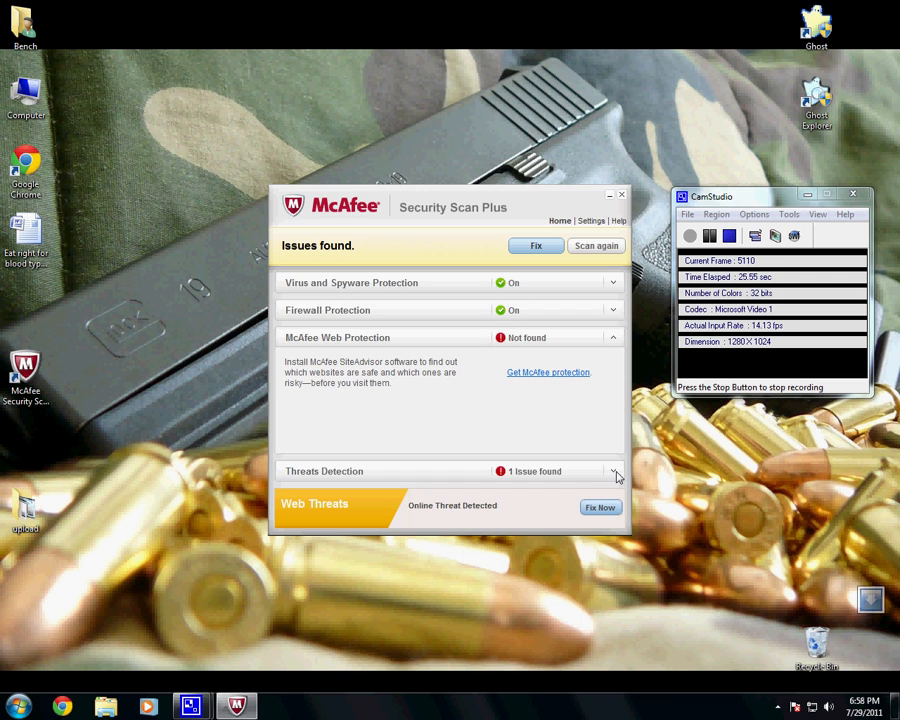
left_click(613, 471)
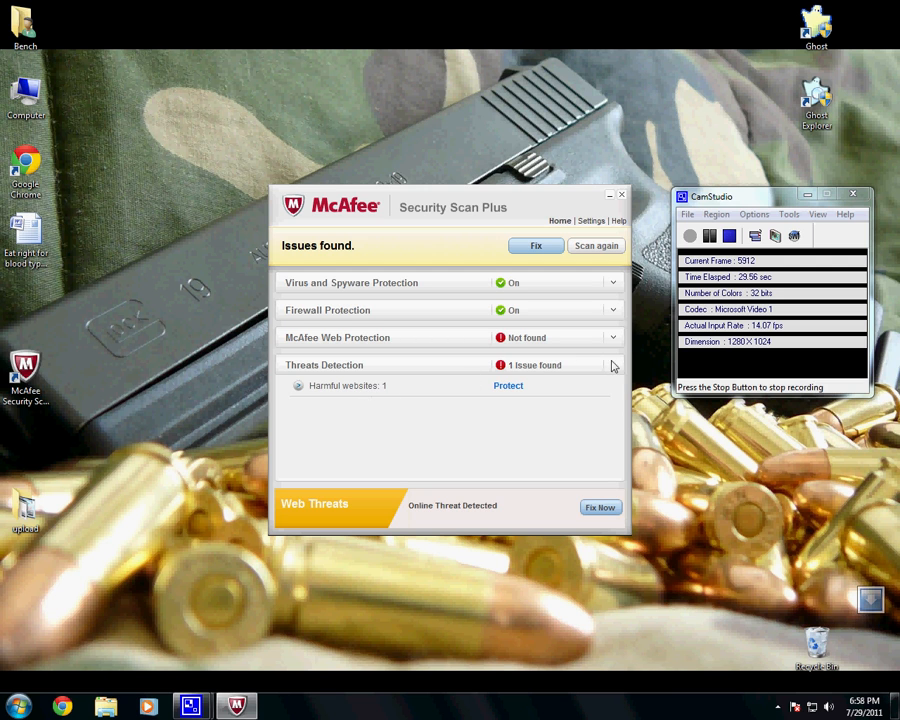
left_click(613, 337)
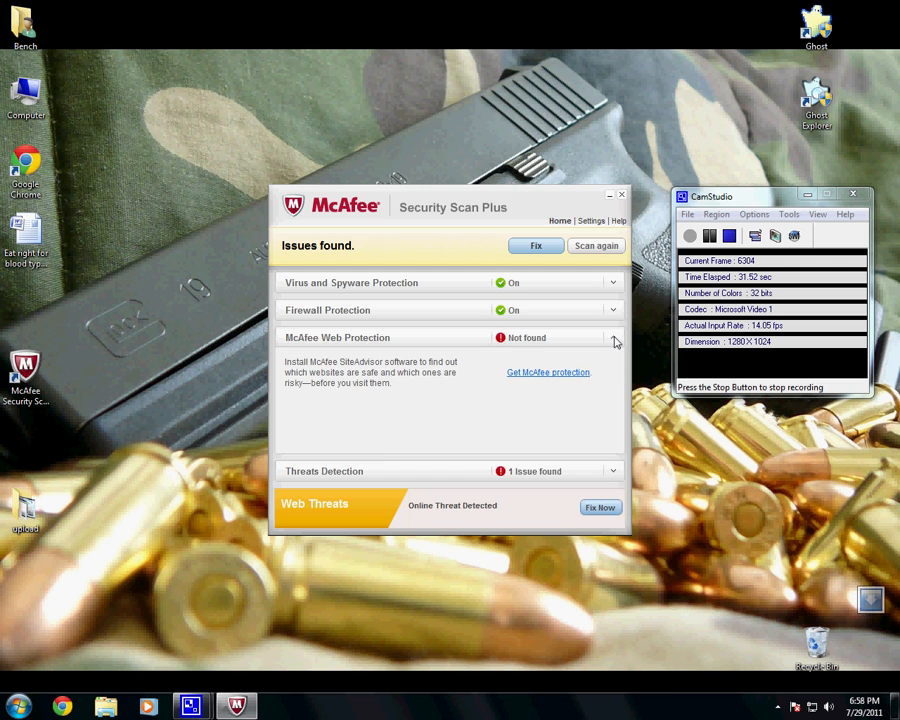
left_click(613, 337)
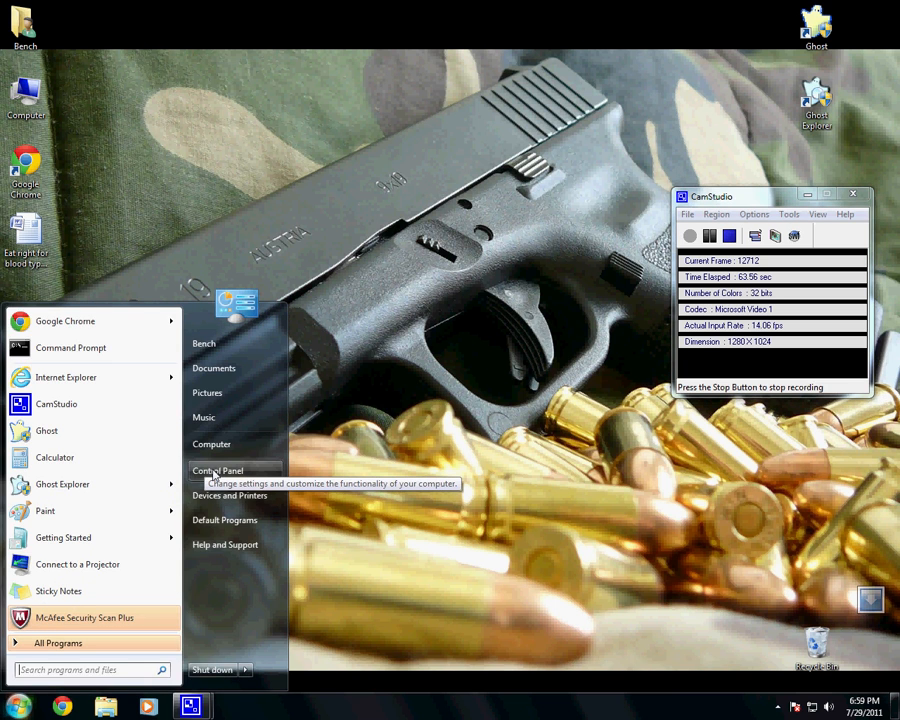
Step: Open Control Panel from the Start menu and go to Uninstall a program
left_click(217, 470)
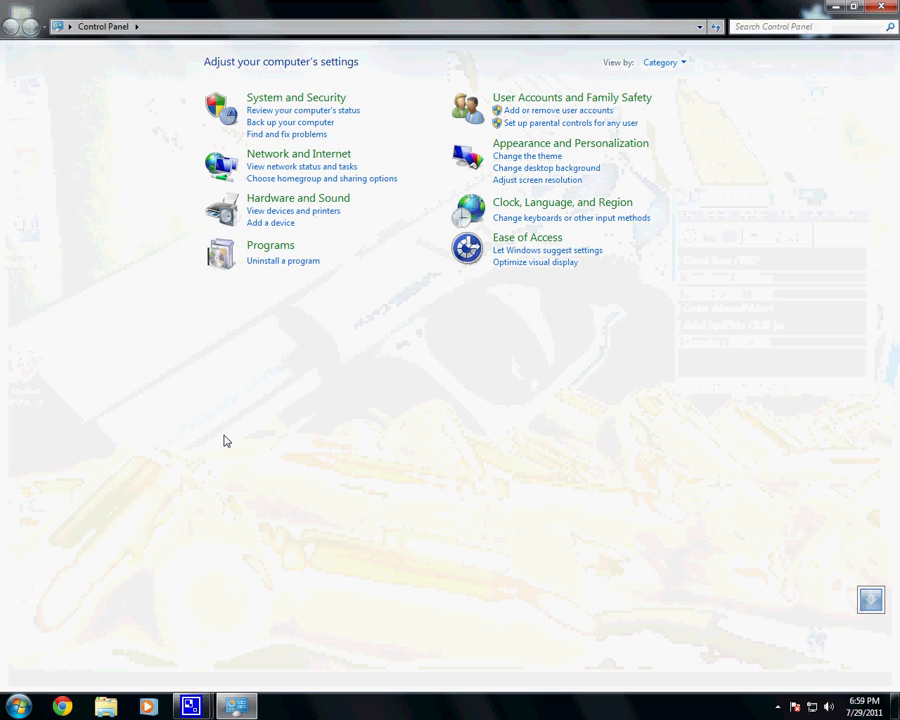
mouse_move(283, 252)
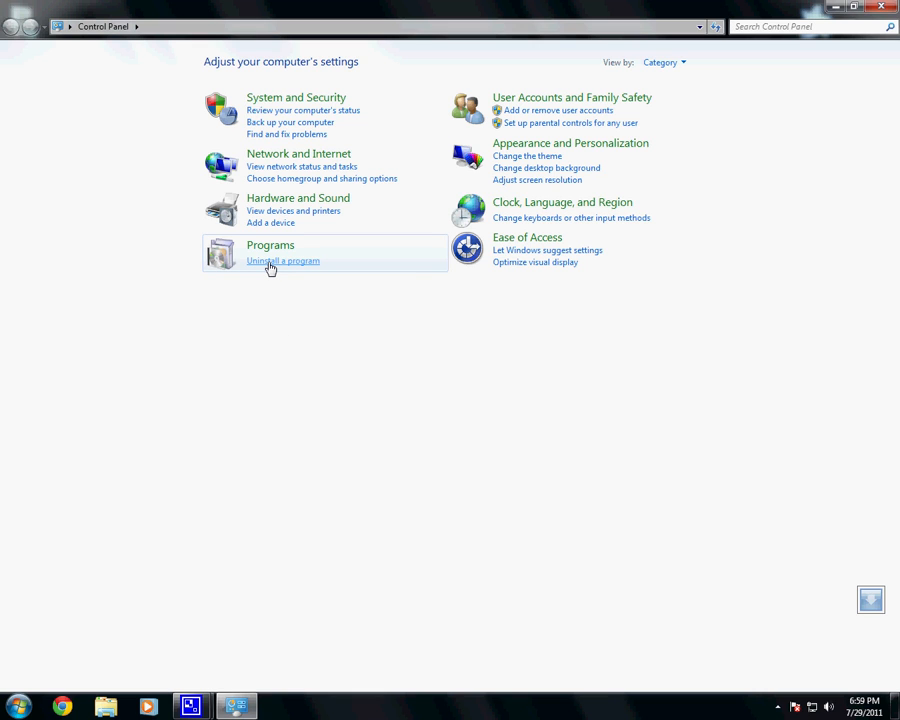
mouse_move(240, 97)
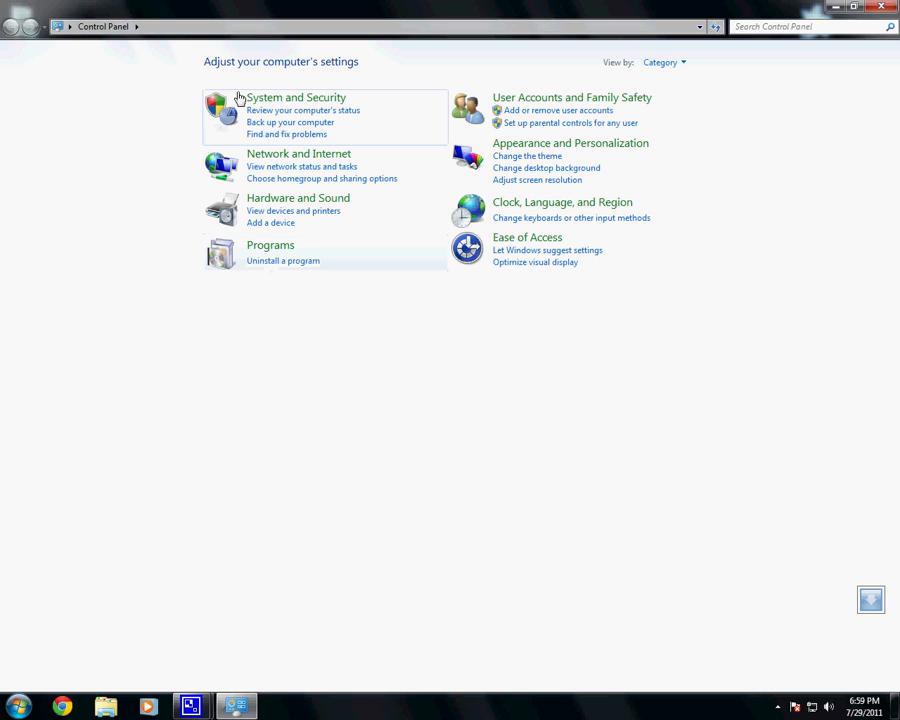
mouse_move(280, 255)
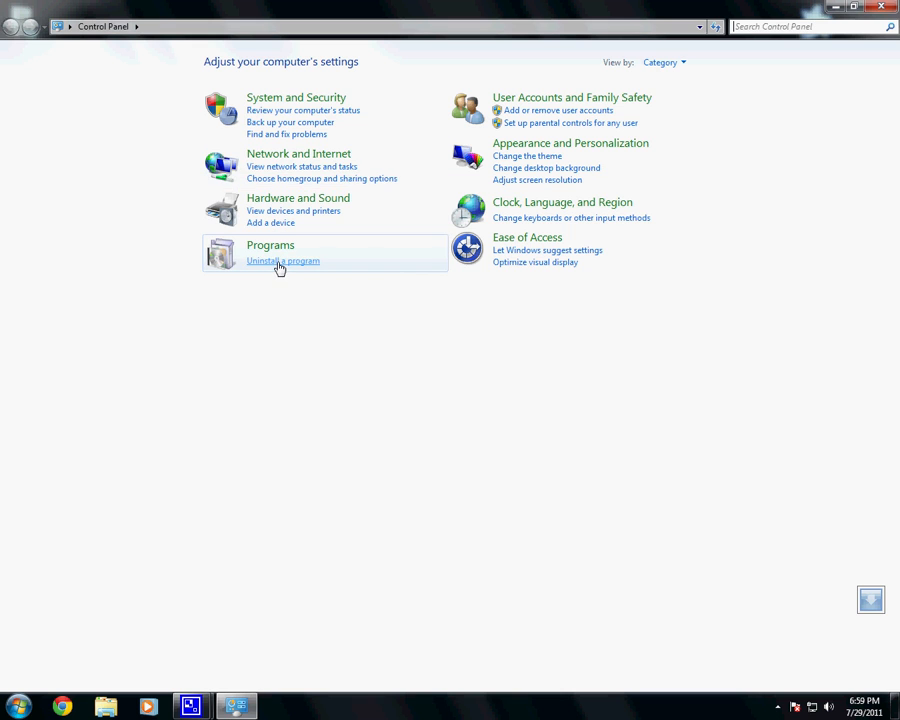
left_click(283, 261)
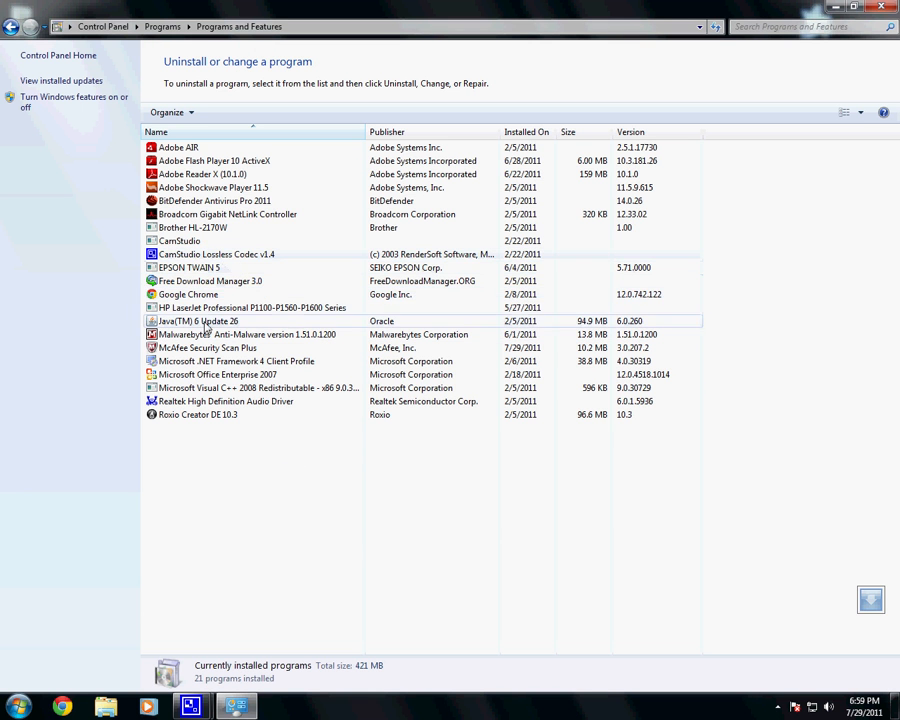
Step: Select McAfee Security Scan Plus and choose Uninstall/Change
left_click(207, 347)
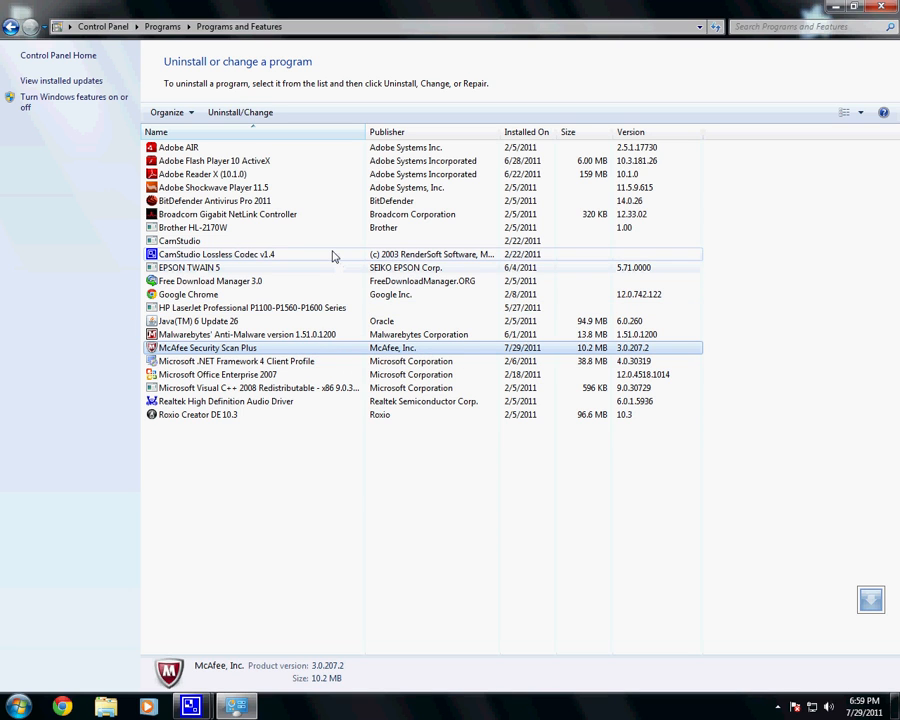
left_click(240, 112)
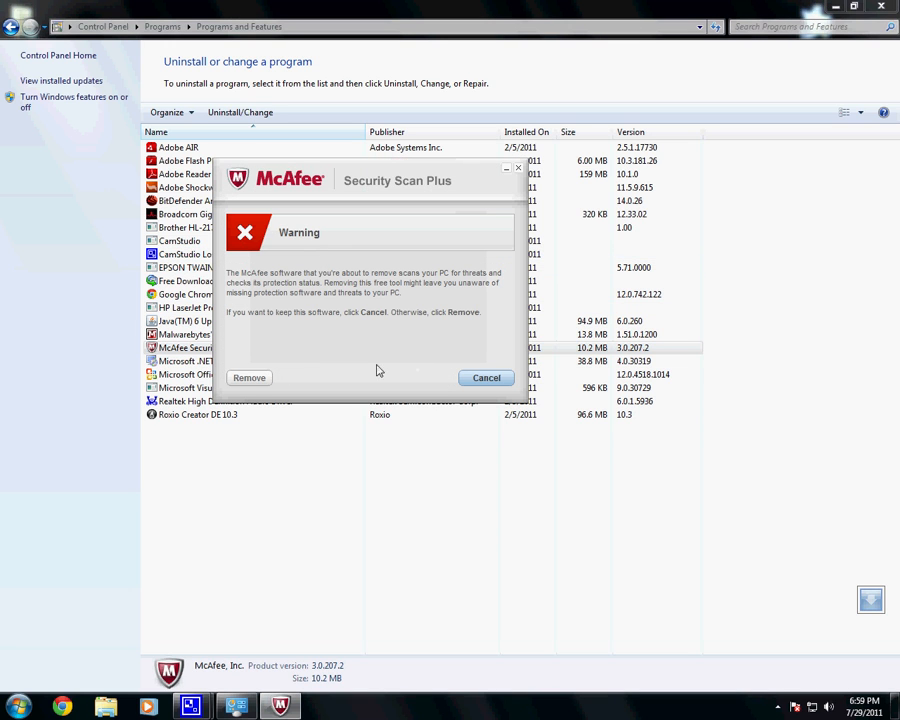
Step: Confirm Remove in the warning, then close the Software Removed message
left_click(249, 377)
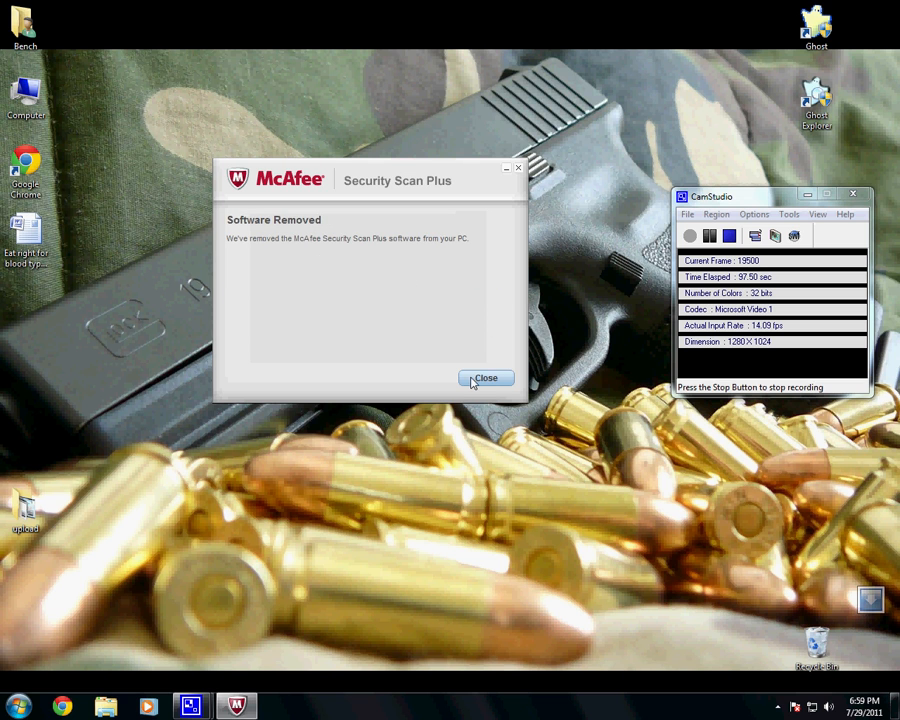
left_click(486, 378)
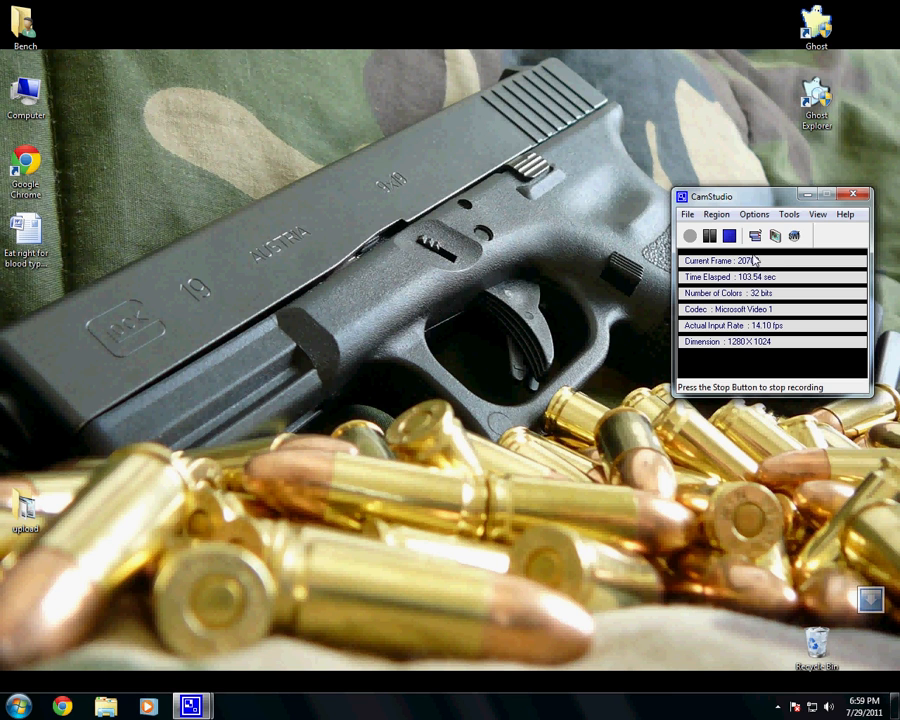
mouse_move(730, 237)
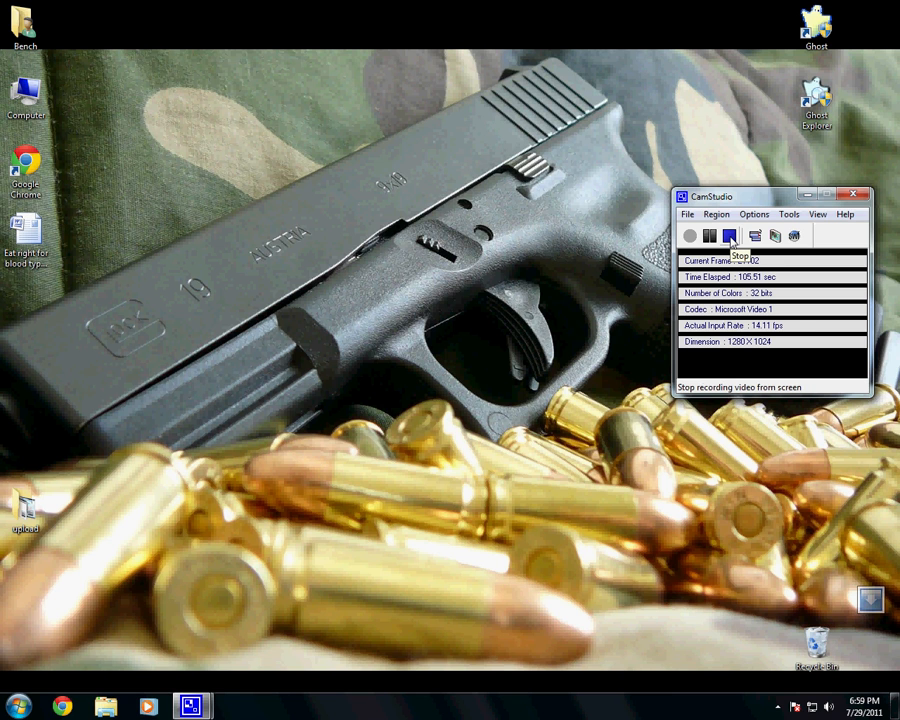